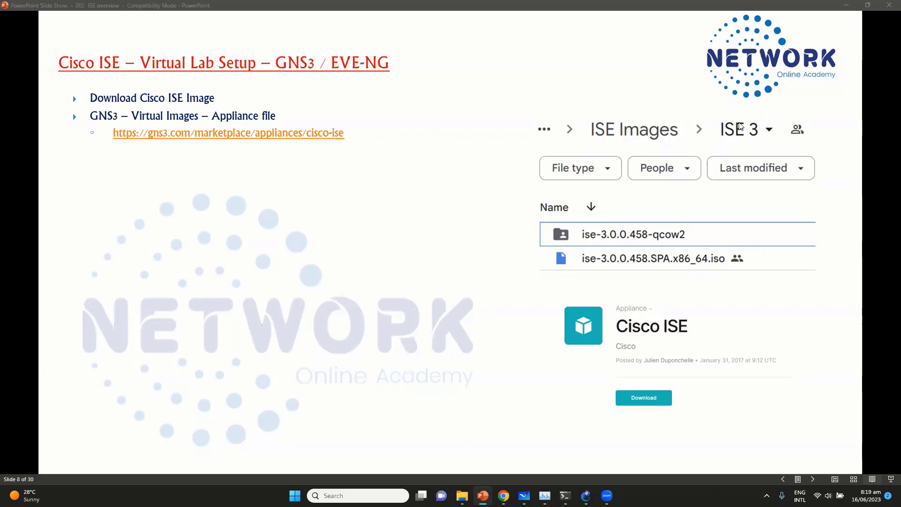
mouse_move(625, 179)
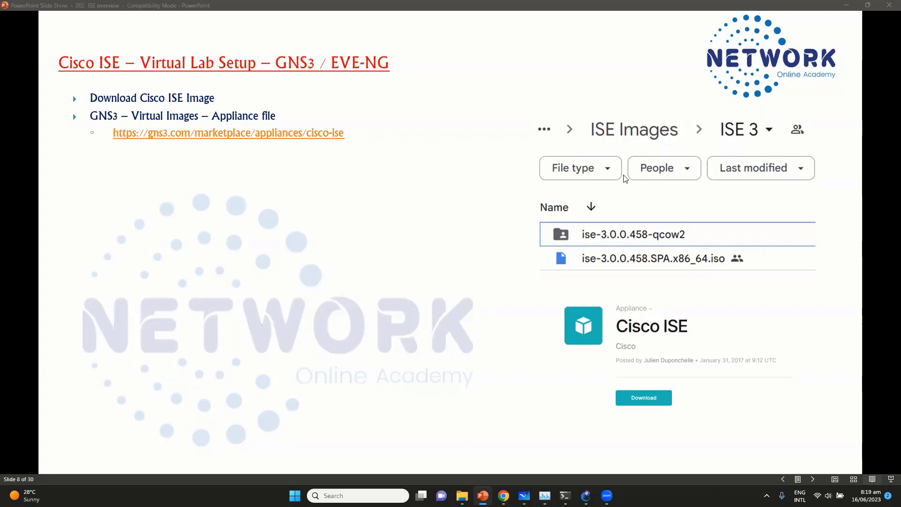
mouse_move(627, 218)
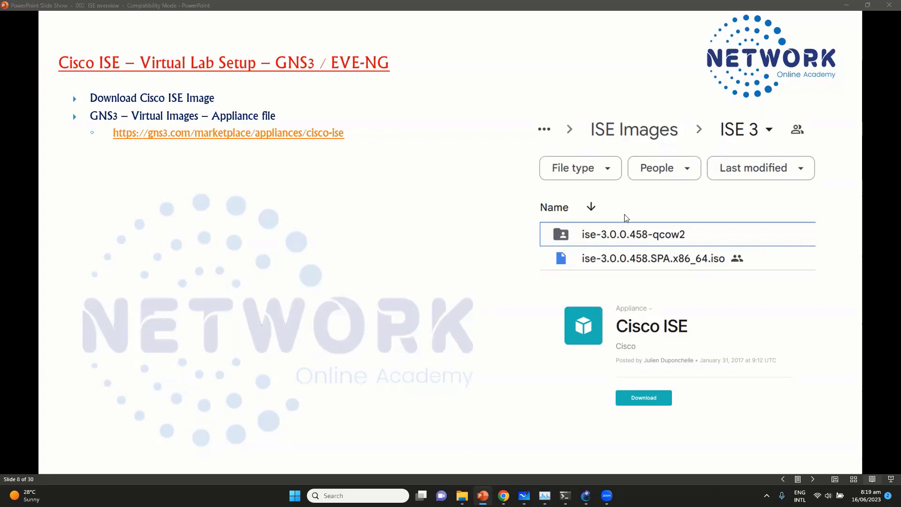
mouse_move(617, 214)
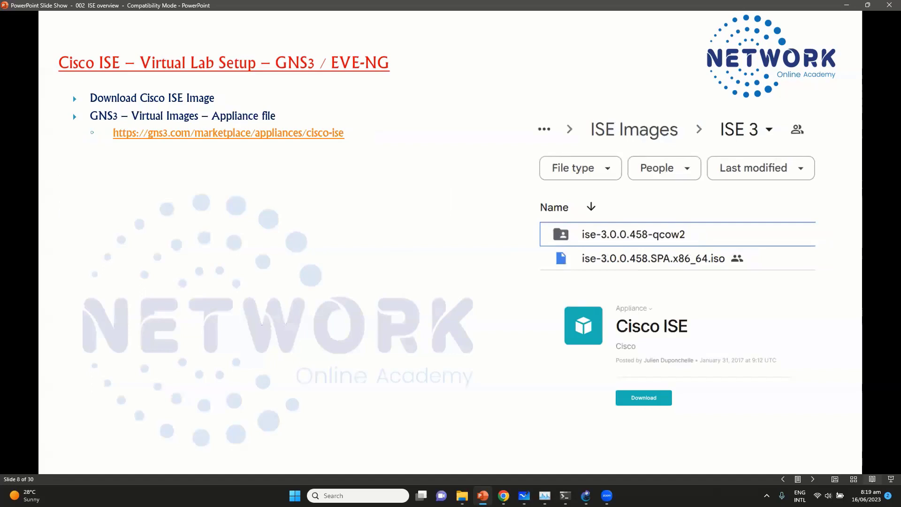
mouse_move(471, 210)
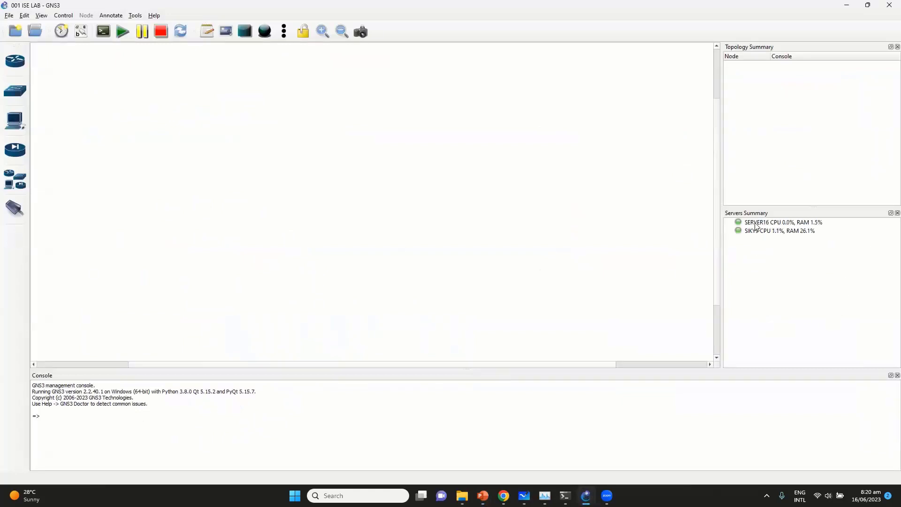
Inspect the SERVER16 and SIKY9 server entries, then open the Edit menu.
click(781, 223)
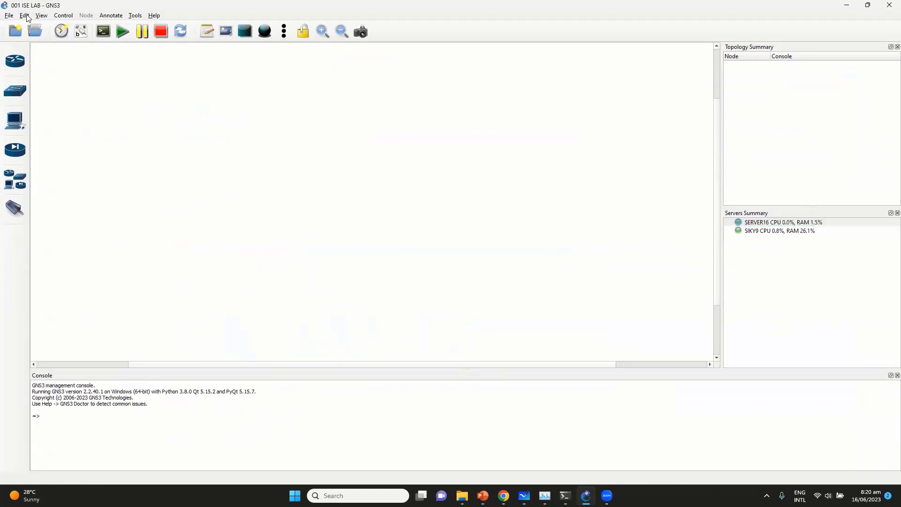
click(782, 222)
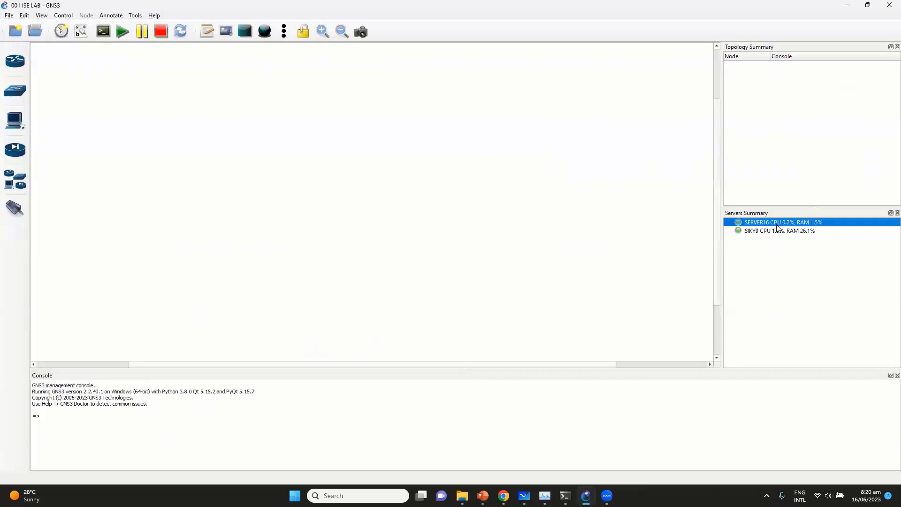
click(779, 231)
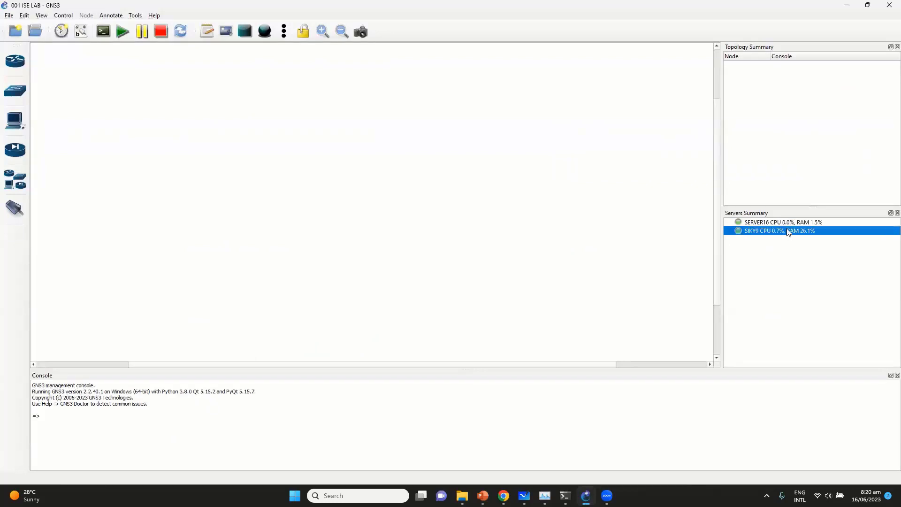
click(781, 222)
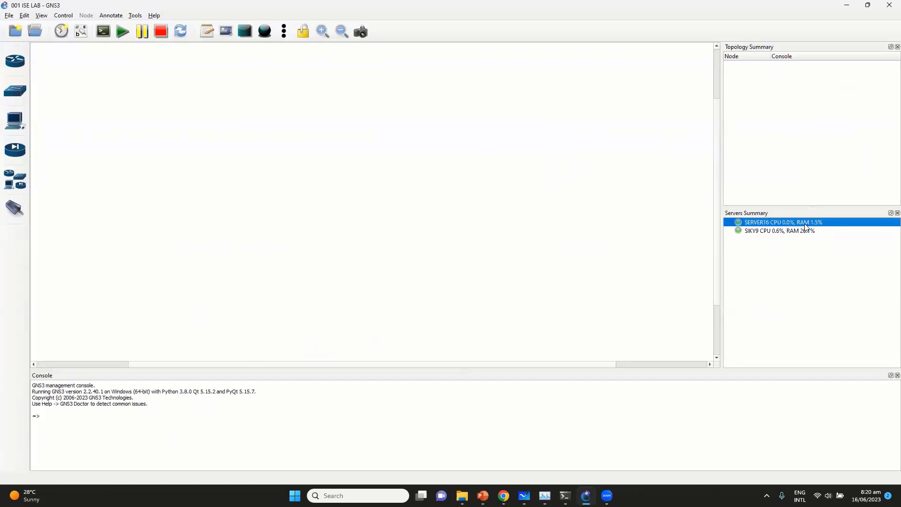
mouse_move(804, 227)
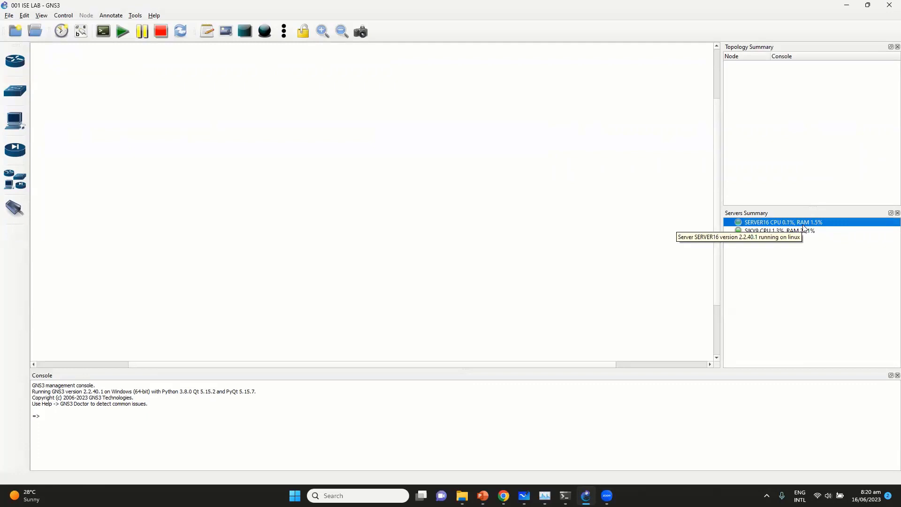
mouse_move(753, 270)
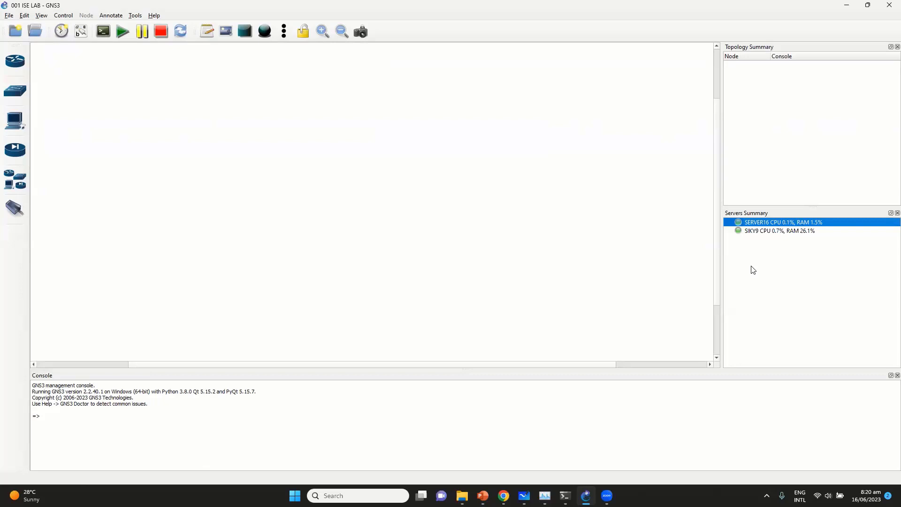
click(24, 15)
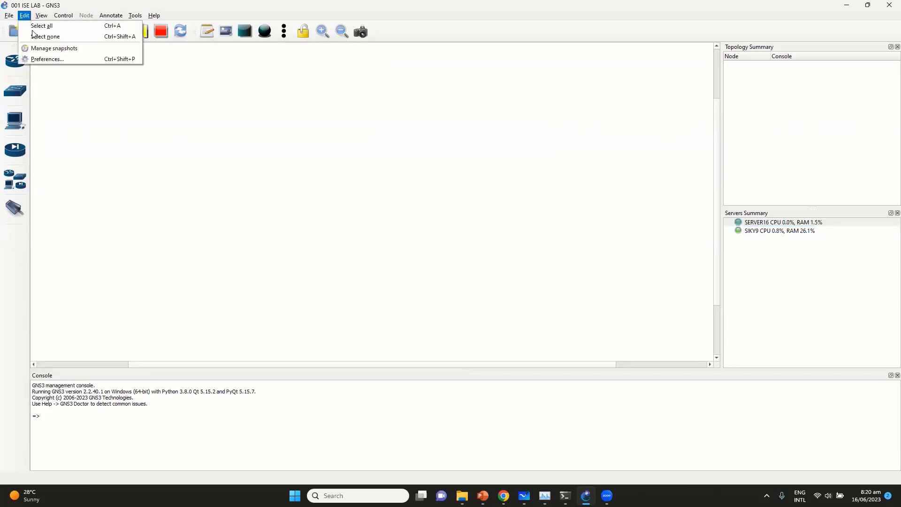
Review remote server SERVER16 (192.168.15.111) under Server, then the GNS3 VM settings.
click(46, 59)
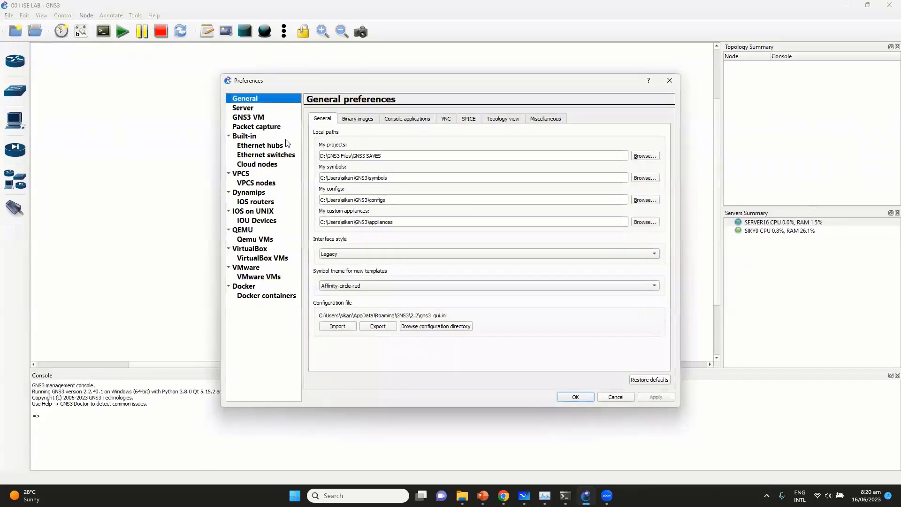
click(242, 108)
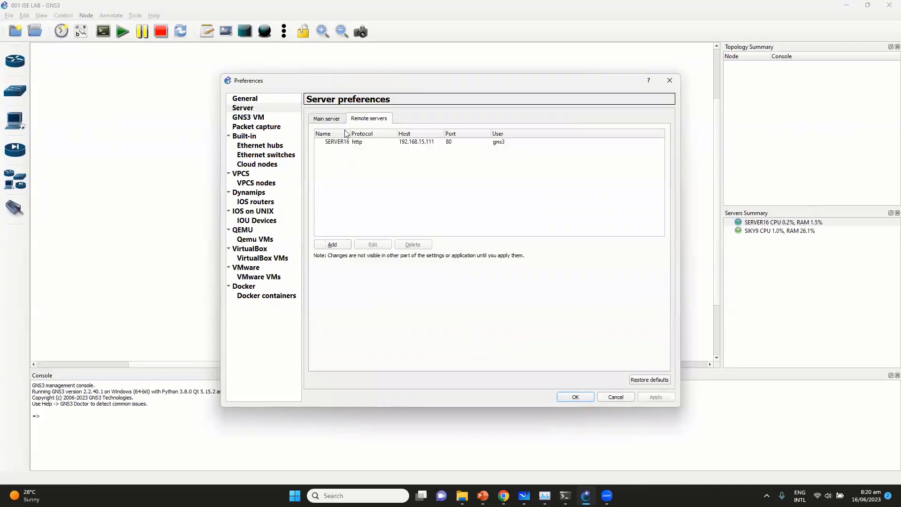
click(416, 142)
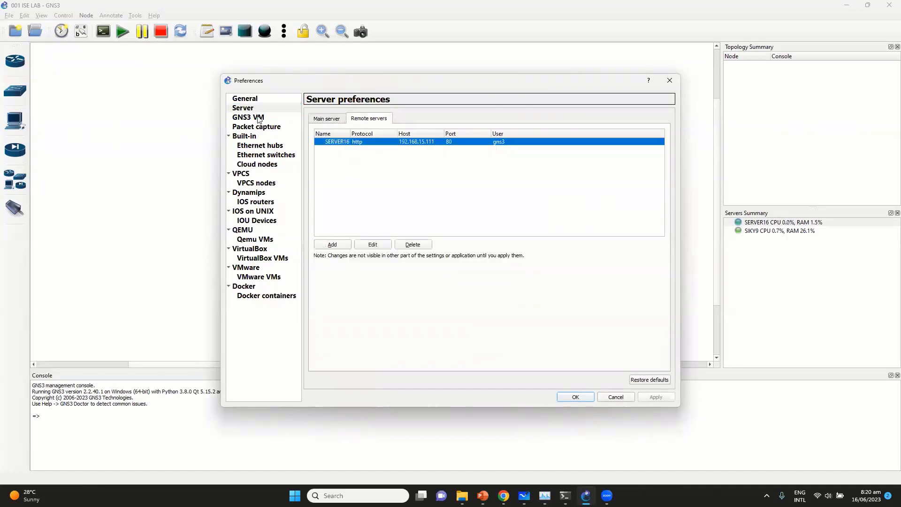
click(248, 118)
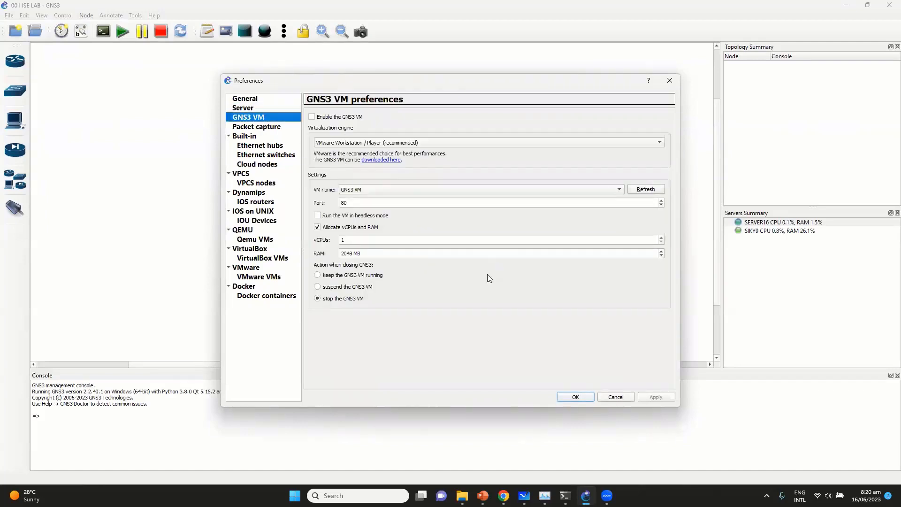
click(575, 397)
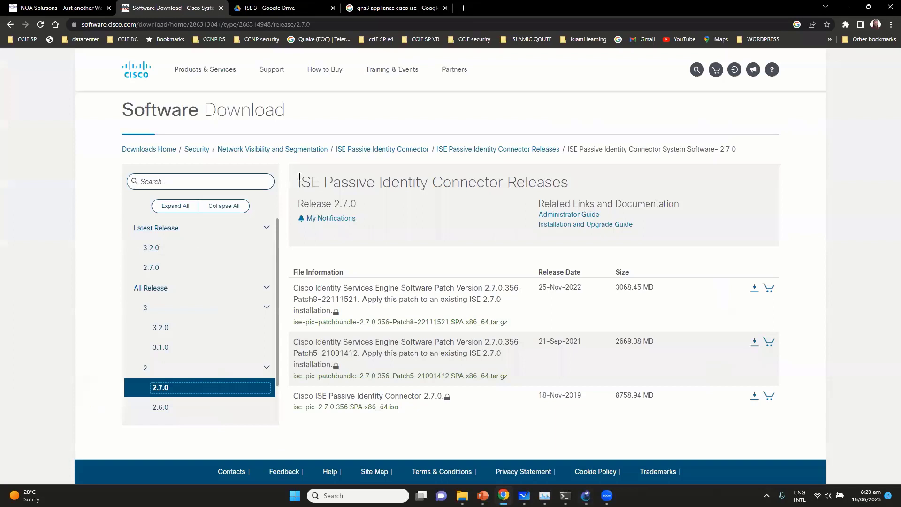
mouse_move(565, 260)
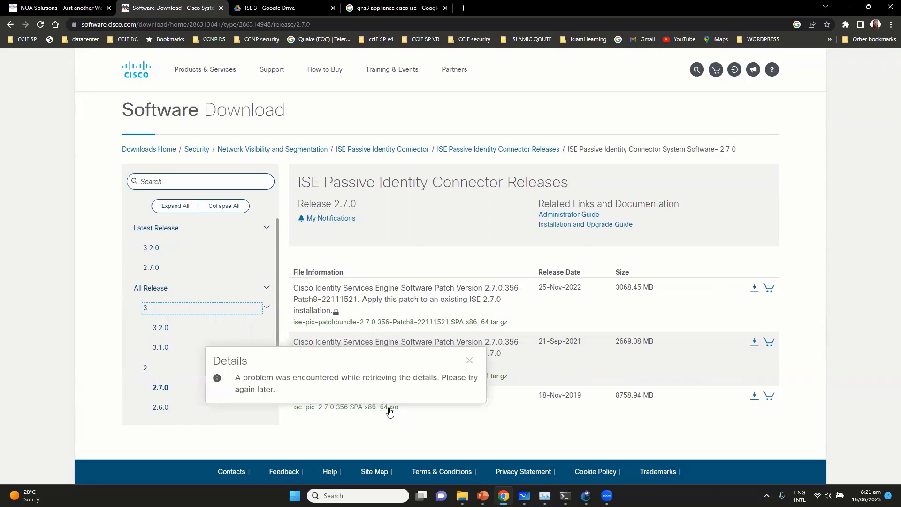
mouse_move(399, 415)
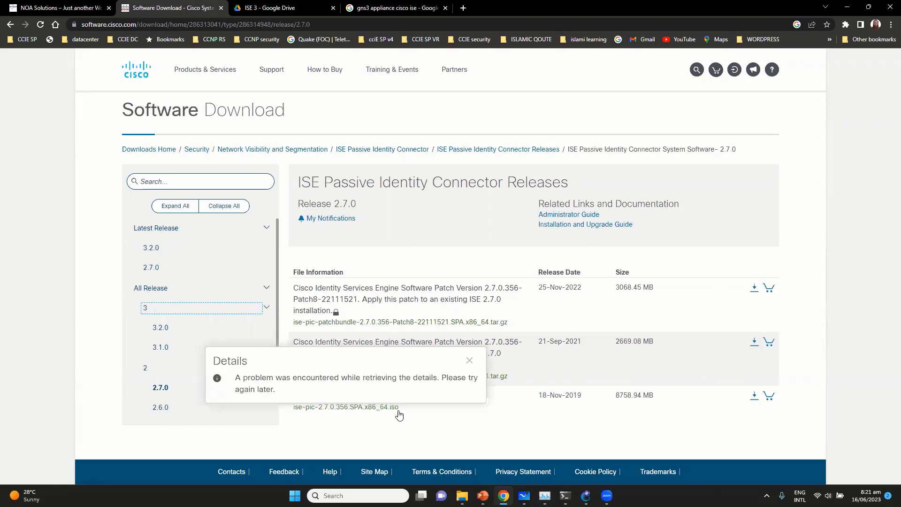
Dismiss the ISE-PIC 2.7.0 details error and switch to the ISE 3 Drive folder.
click(470, 360)
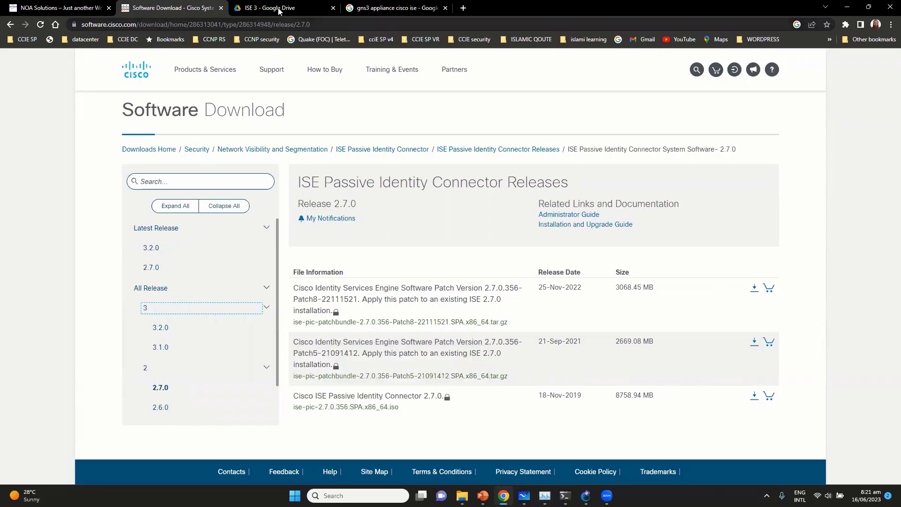
click(271, 8)
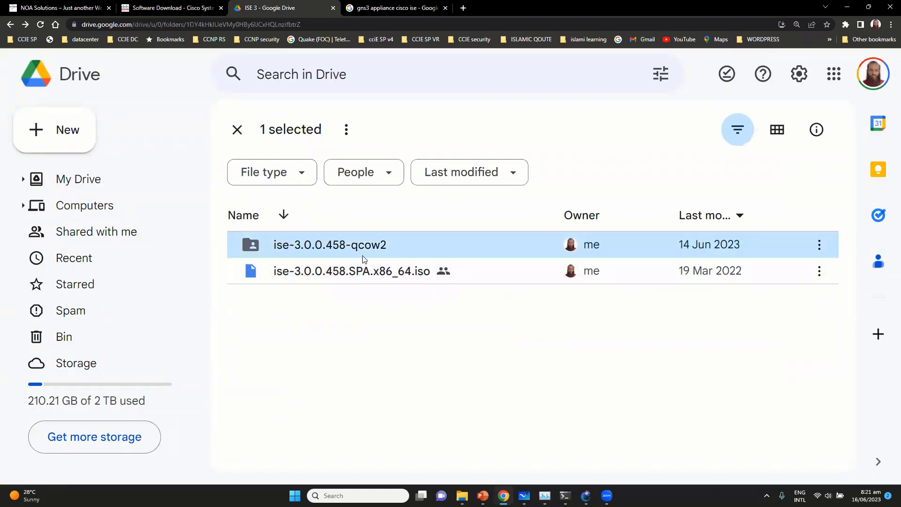
mouse_move(400, 271)
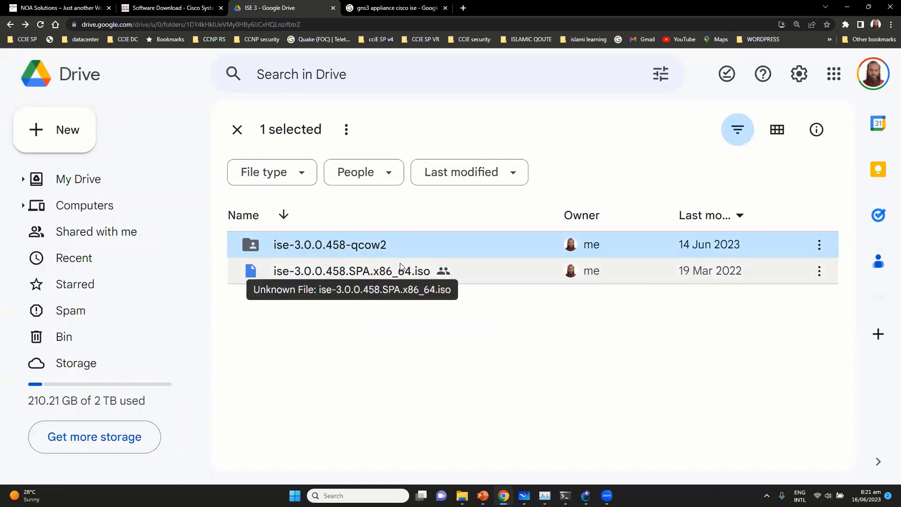
mouse_move(380, 265)
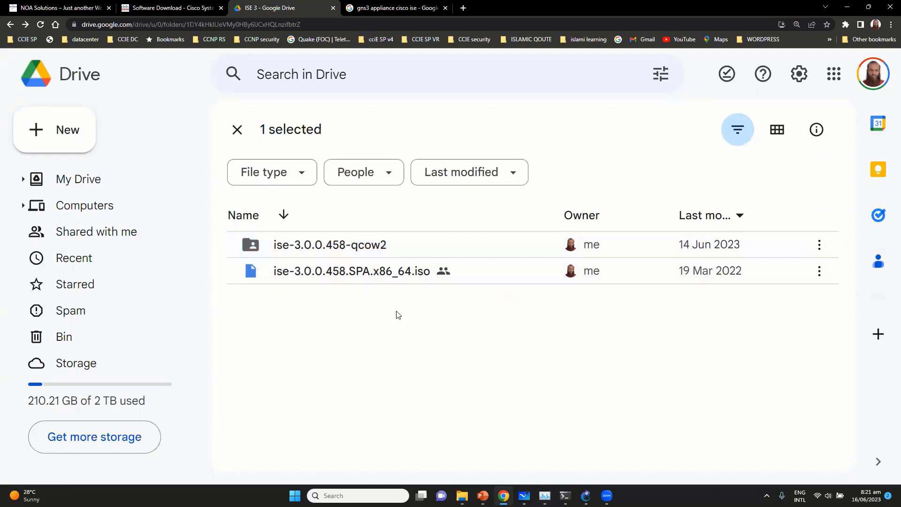
Inspect the ise-3.0.0.458-qcow2 folder, then return to the GNS3 Cisco ISE appliance search.
click(330, 244)
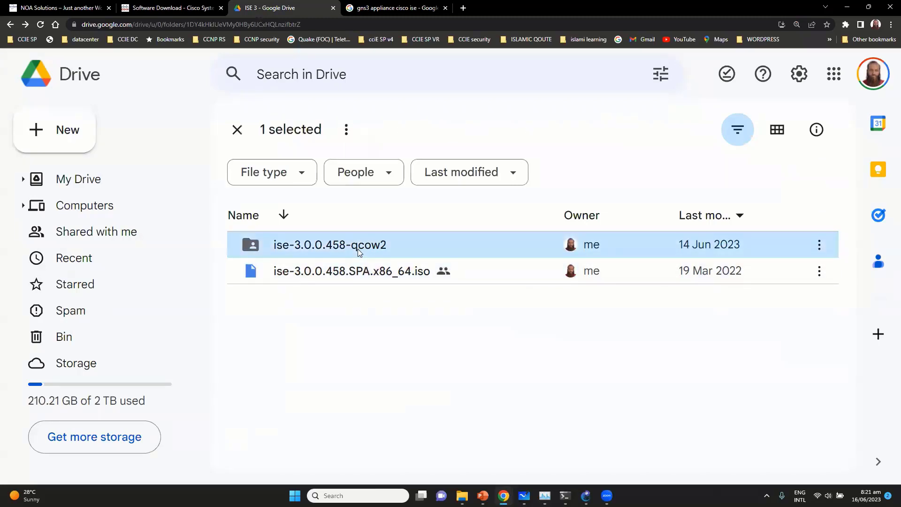
mouse_move(365, 271)
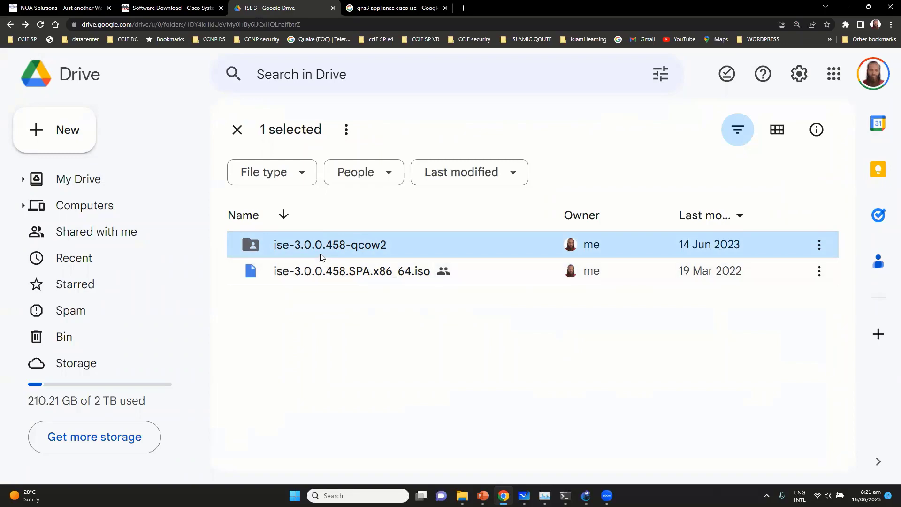
click(395, 7)
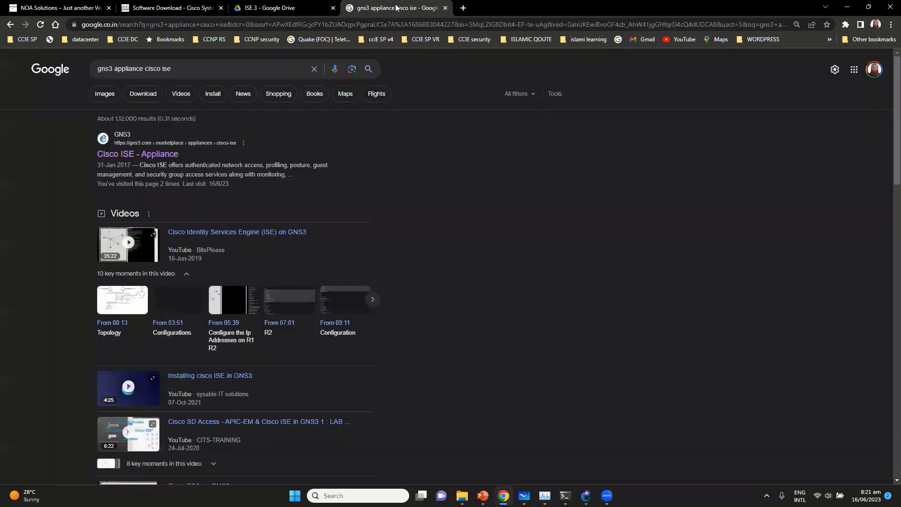
mouse_move(253, 195)
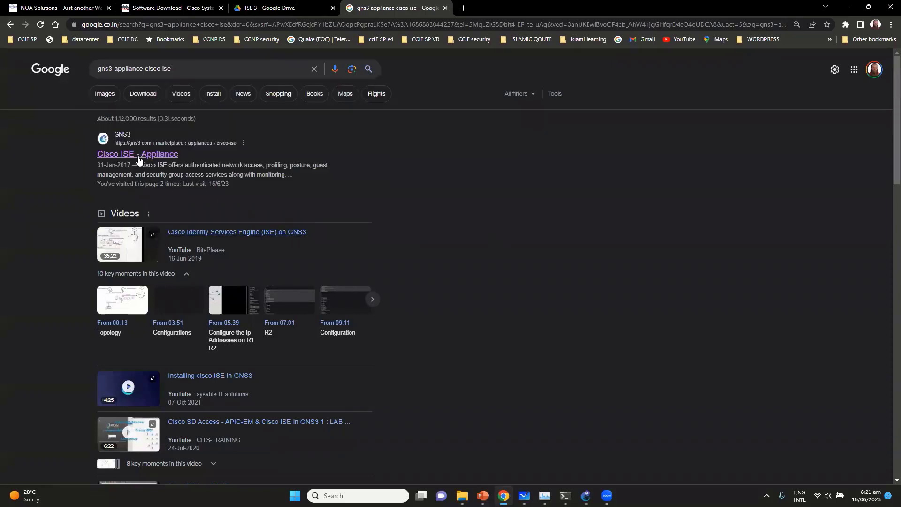
Open the 'Cisco ISE - Appliance' result on gns3.com.
click(137, 153)
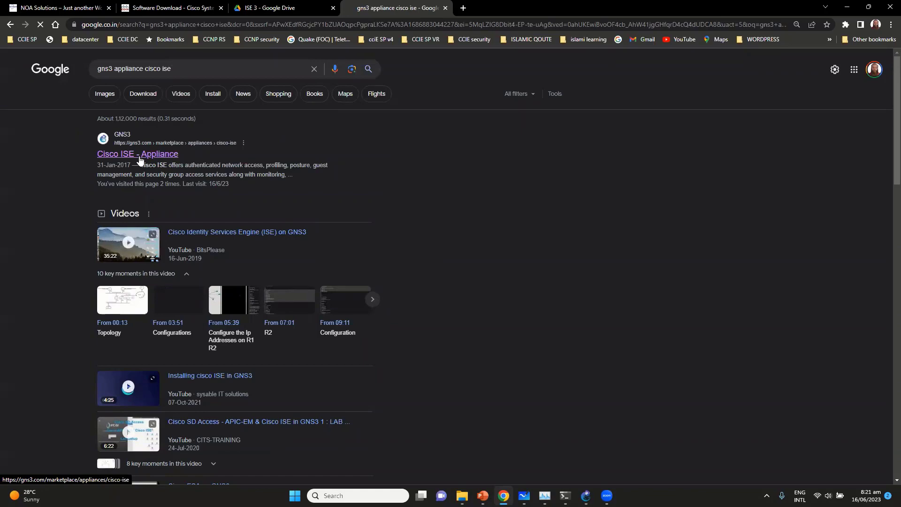
click(138, 153)
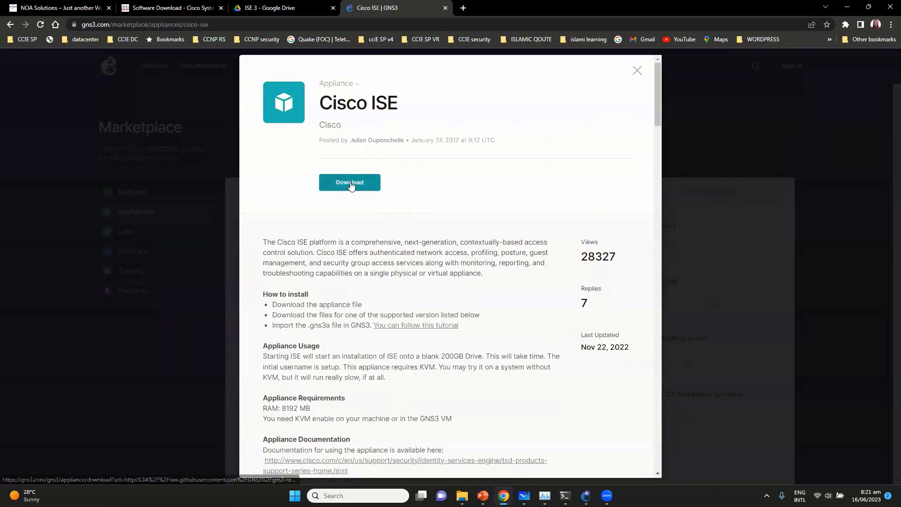
Download the cisco-ise appliance file and save it into Downloads.
click(349, 183)
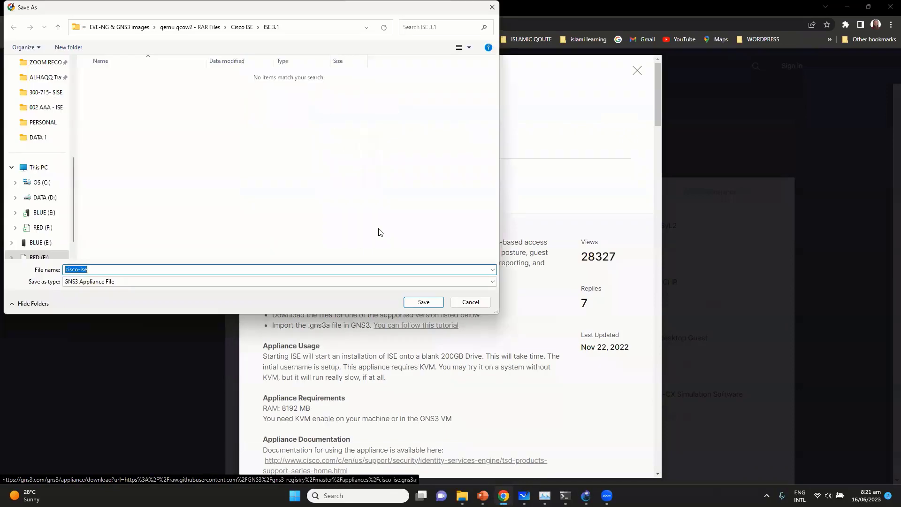
scroll(up, 3)
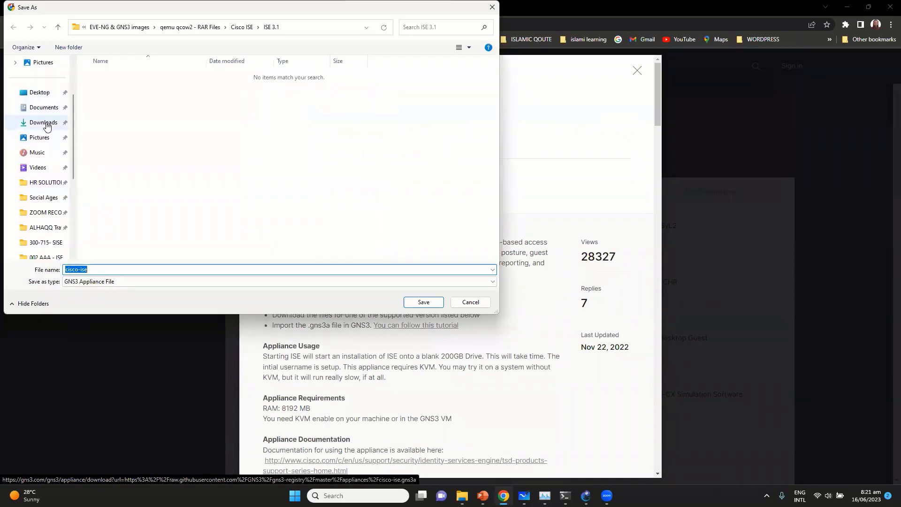
click(44, 123)
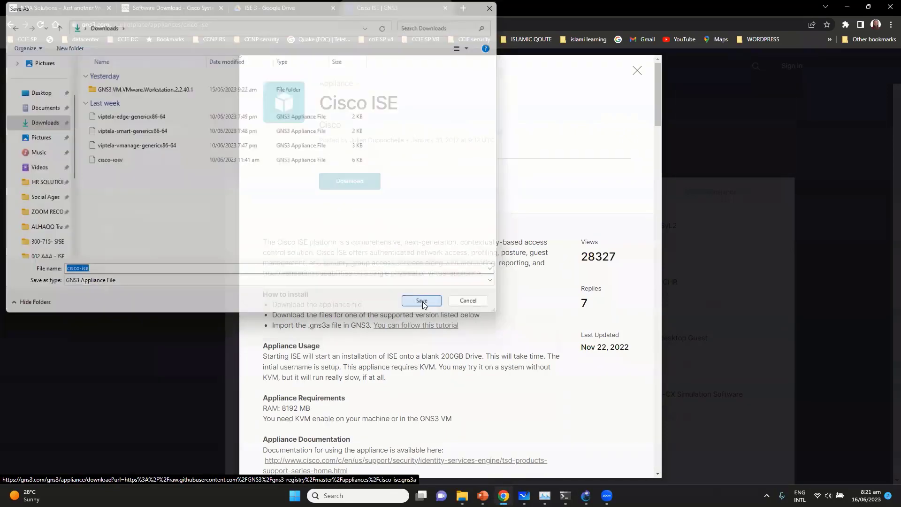
click(421, 301)
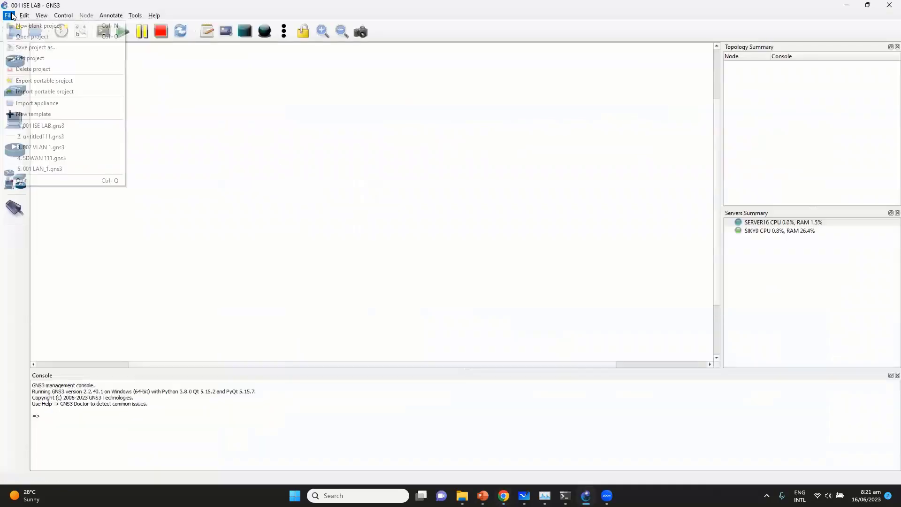
mouse_move(36, 103)
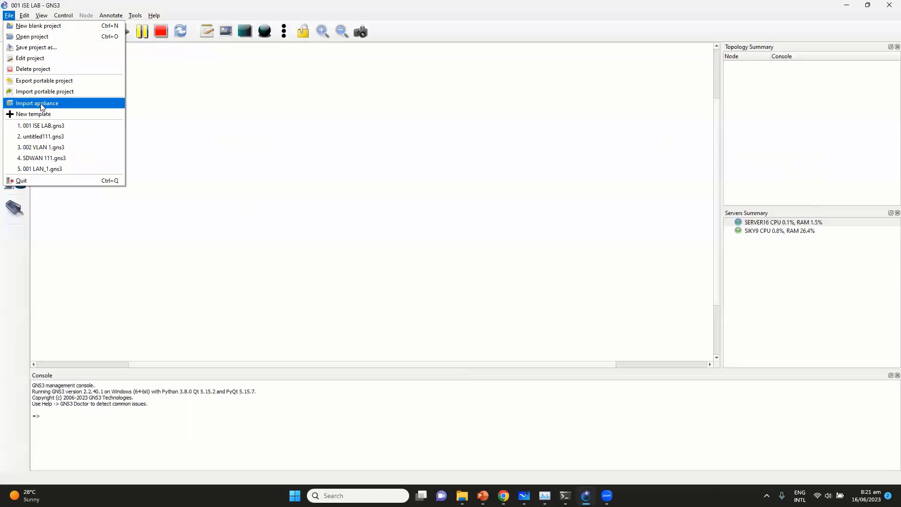
Import the cisco-ise appliance file from Downloads into GNS3.
click(37, 102)
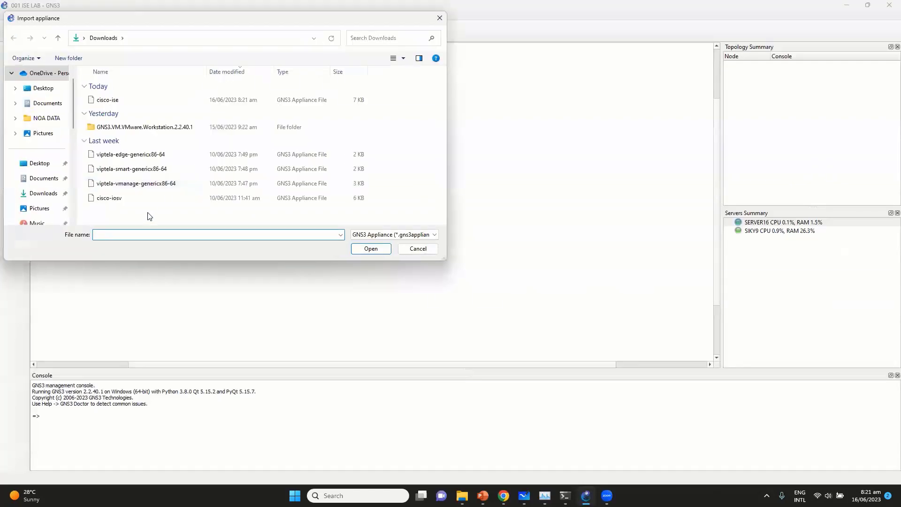
click(107, 100)
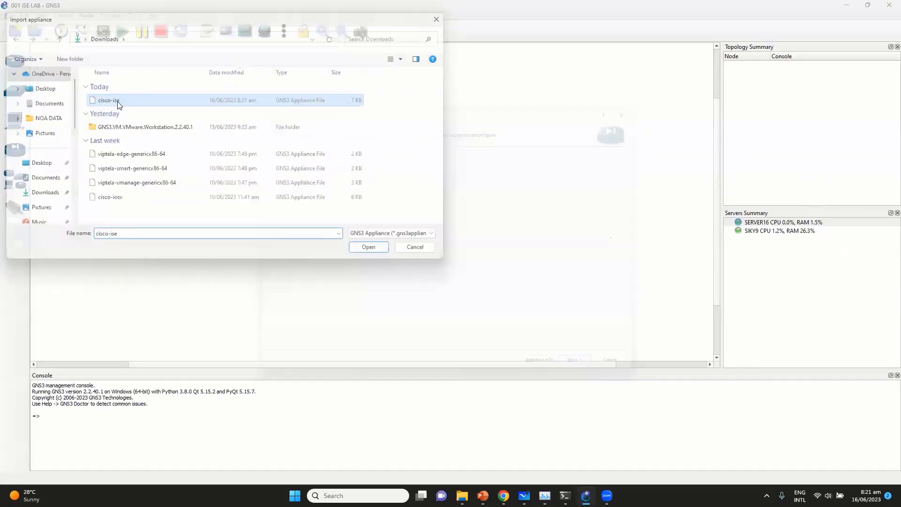
click(368, 247)
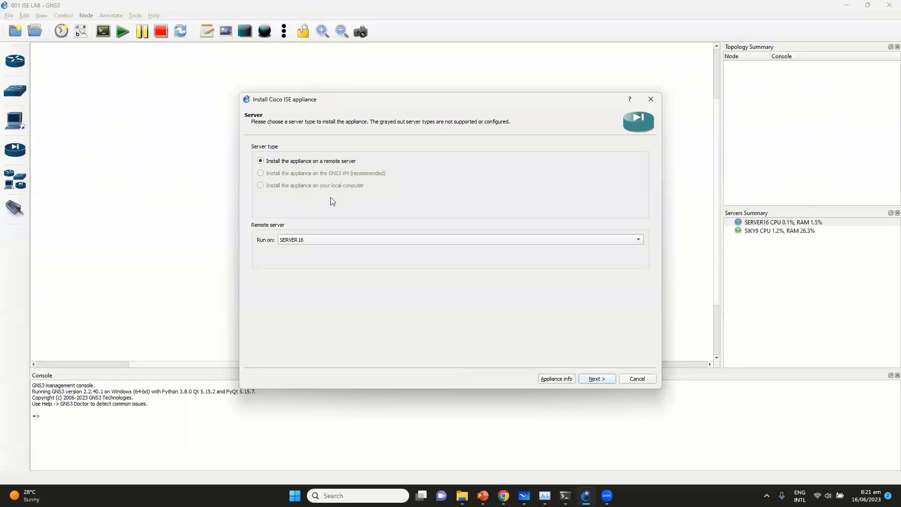
mouse_move(333, 164)
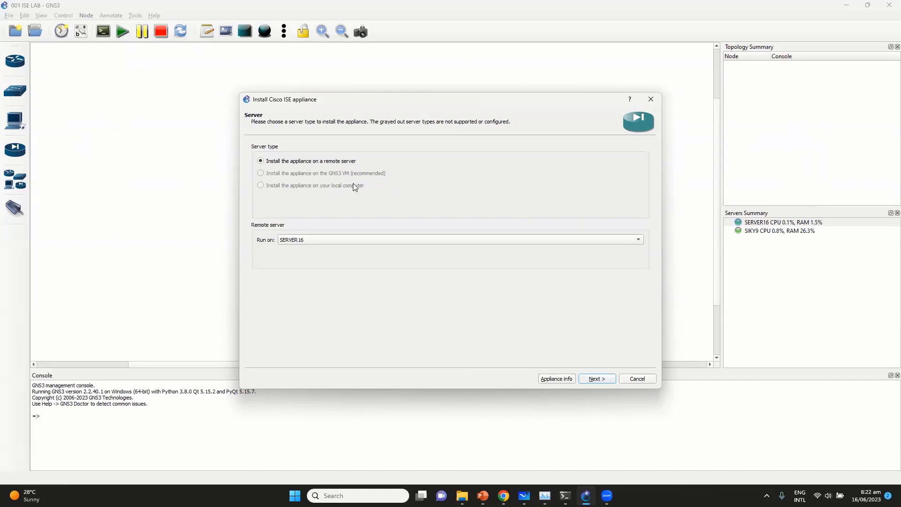
Keep remote server SERVER16 and the default Qemu binary, advancing to required files.
click(458, 240)
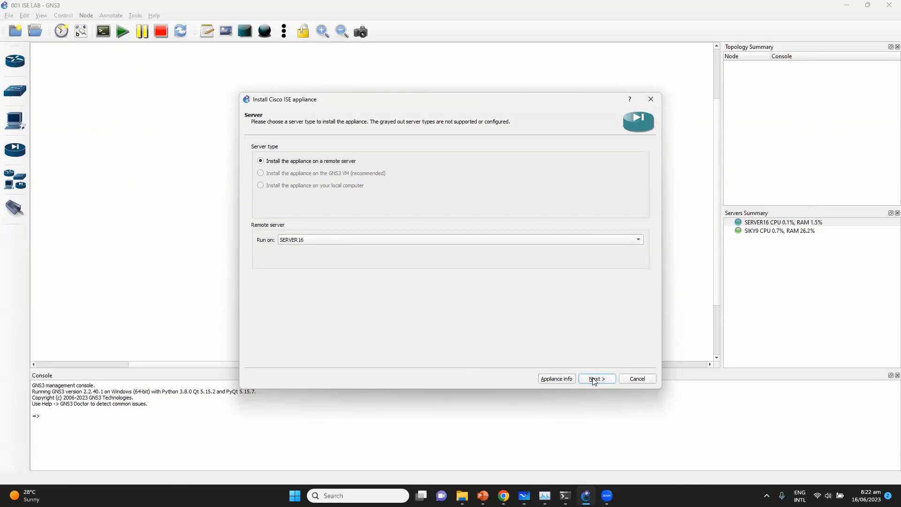
click(596, 378)
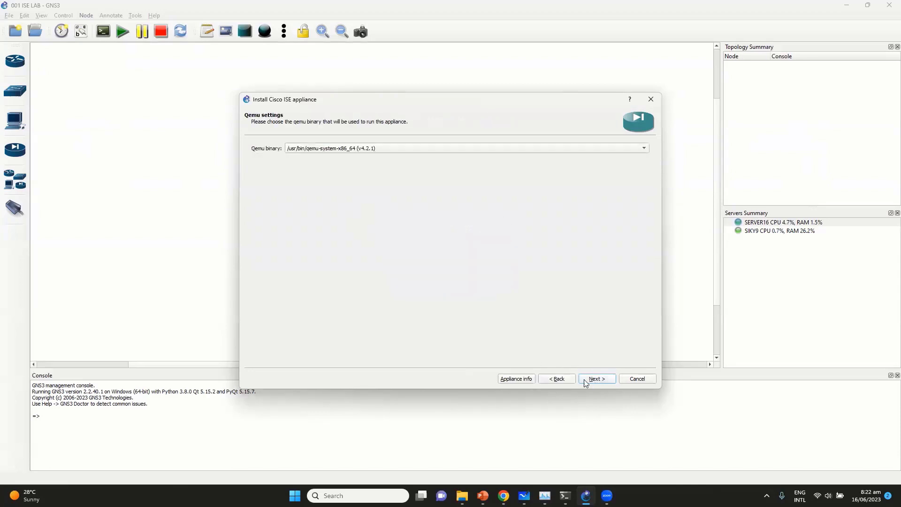
click(596, 379)
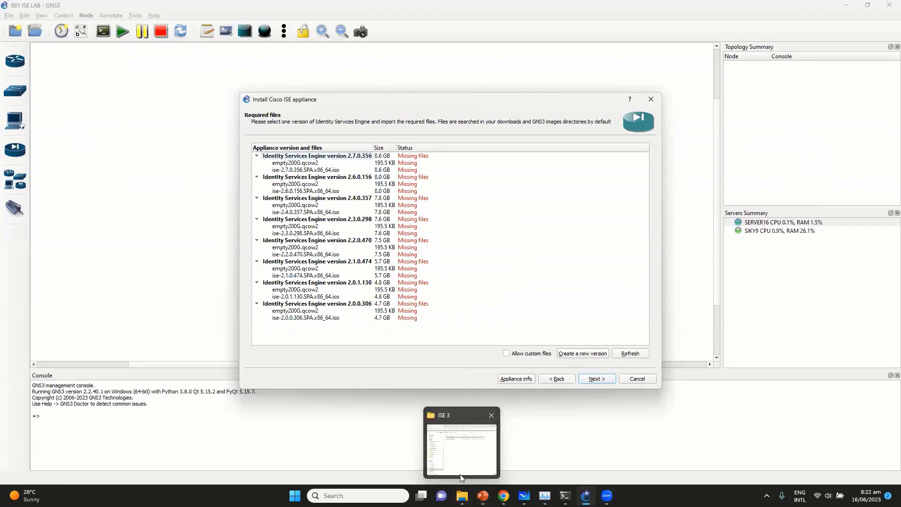
mouse_move(350, 182)
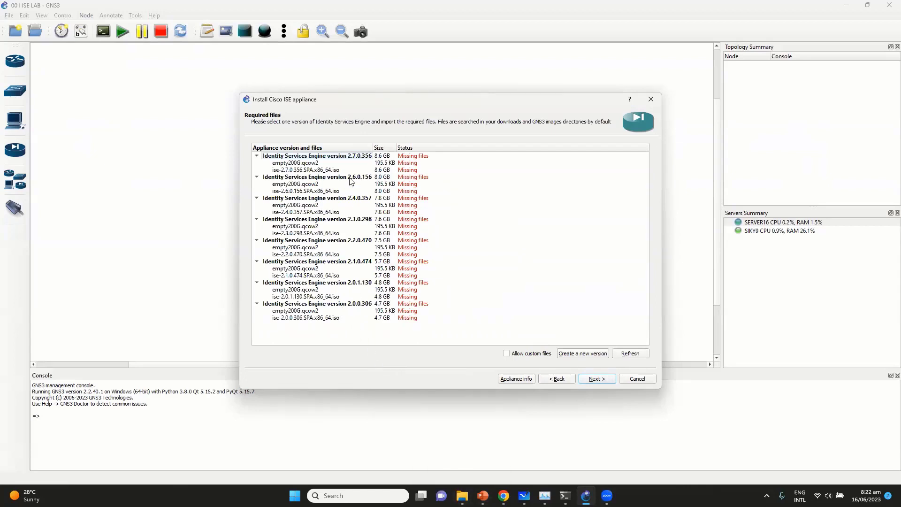
mouse_move(362, 329)
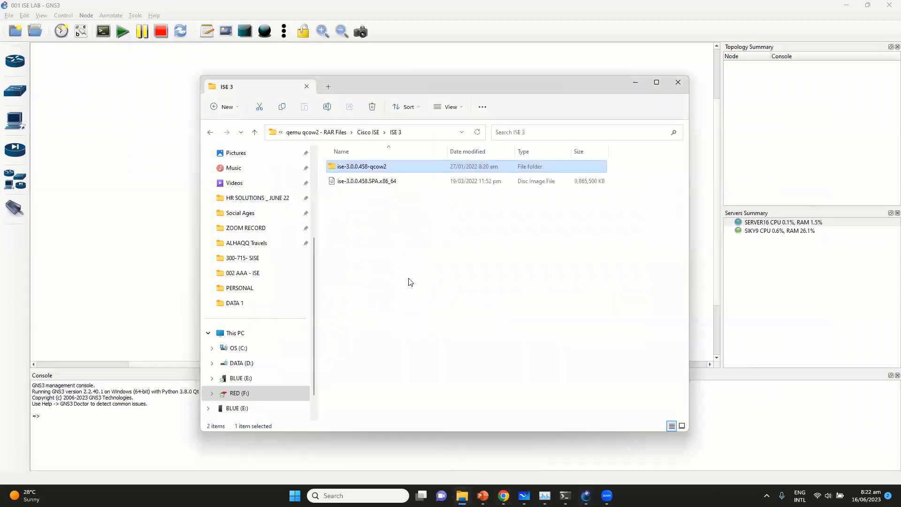
Check the ISE 3 image files, then start creating a new appliance version.
right_click(361, 166)
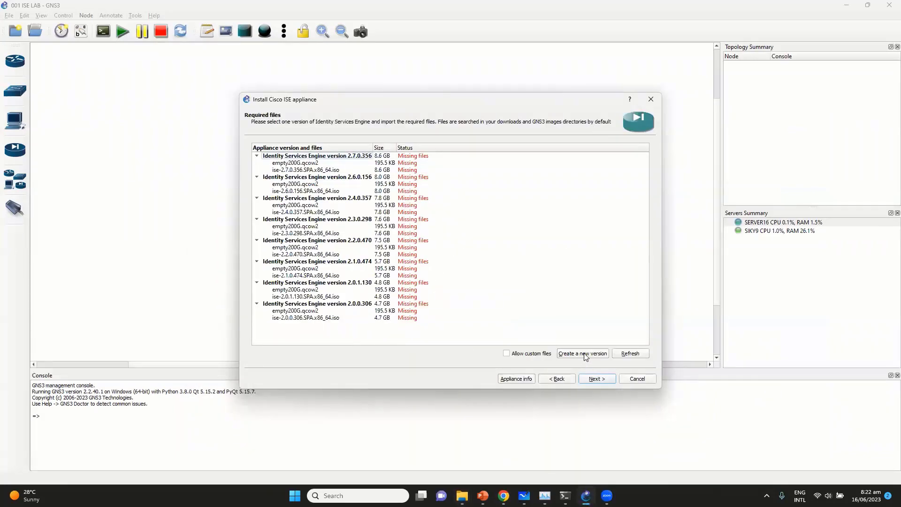
click(582, 353)
text(ise-3.0)
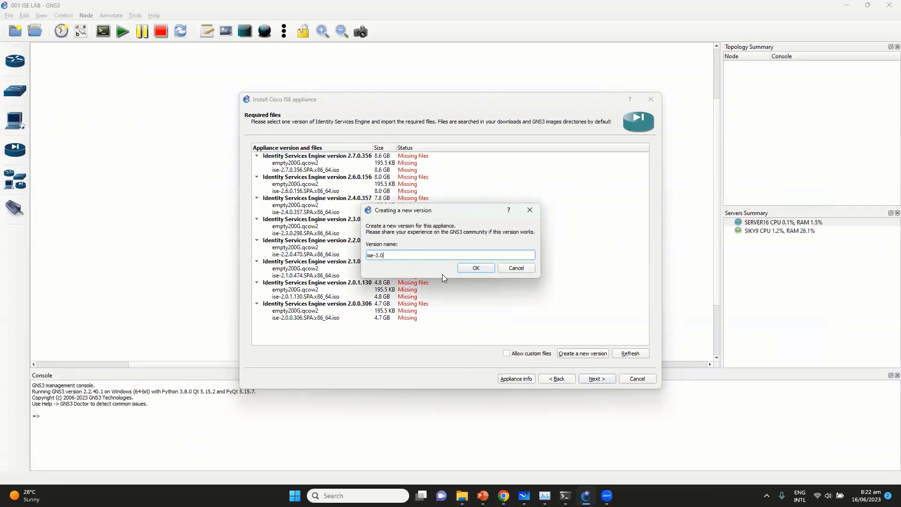
mouse_move(475, 268)
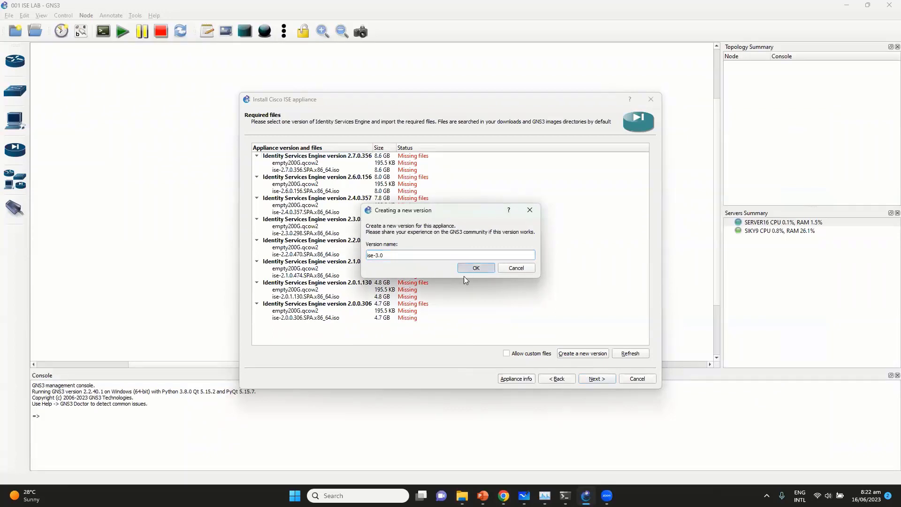
Create version ise-3.0 with the default empty disk, select its missing ISO, and import.
click(476, 268)
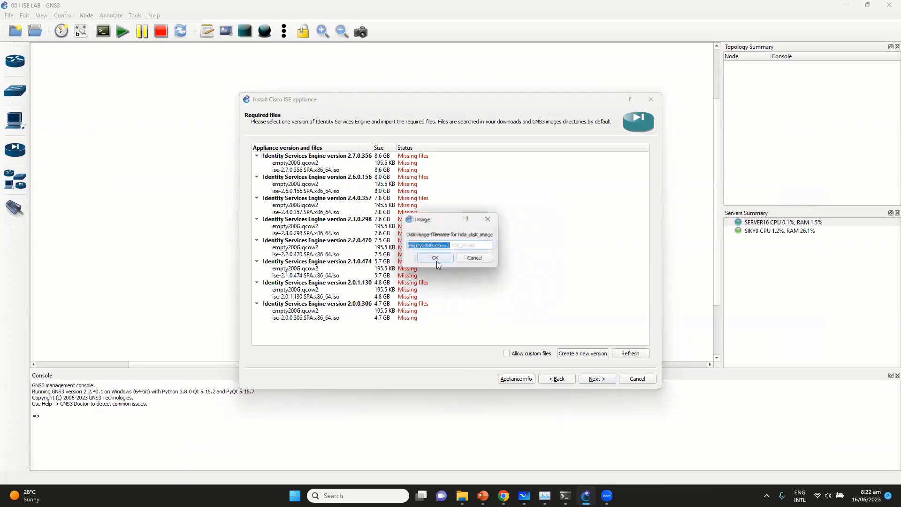
click(434, 257)
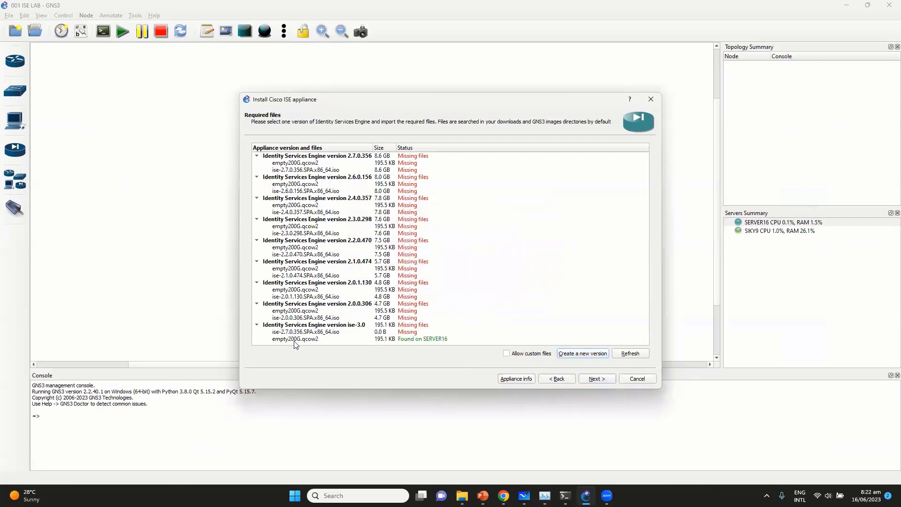
click(294, 338)
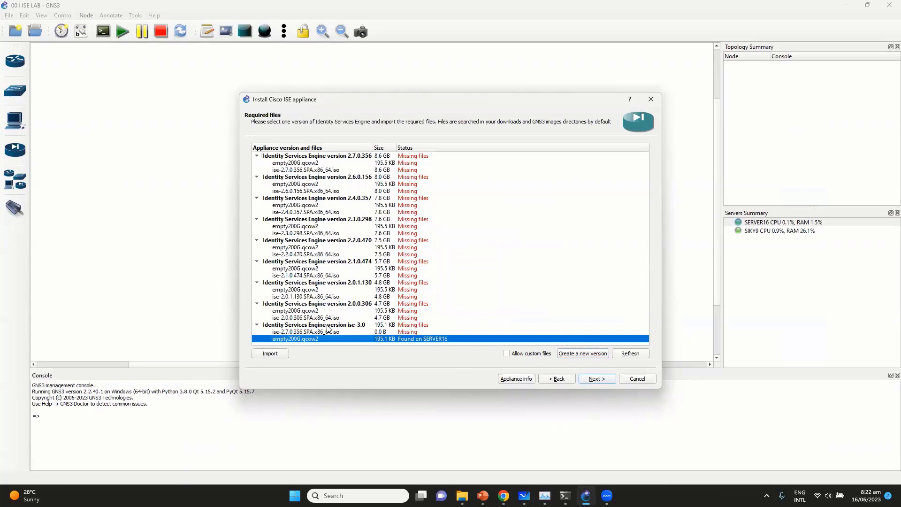
mouse_move(311, 338)
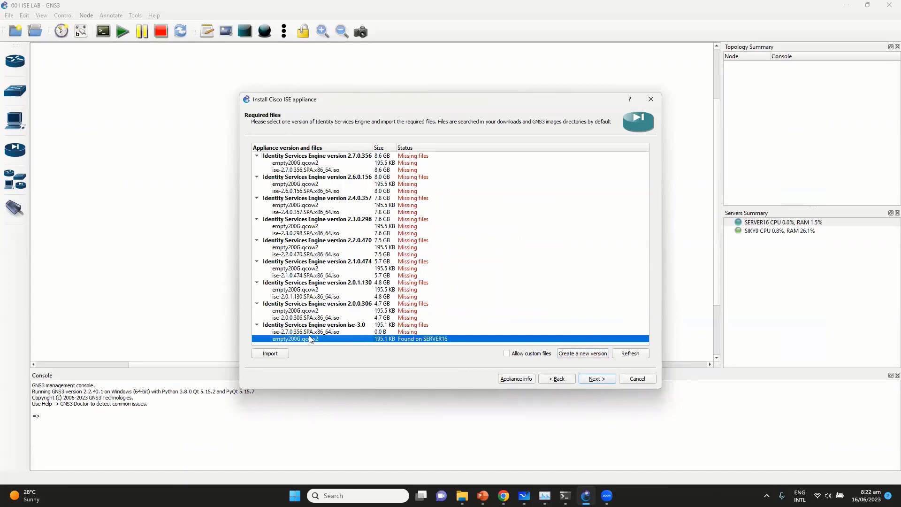
click(305, 332)
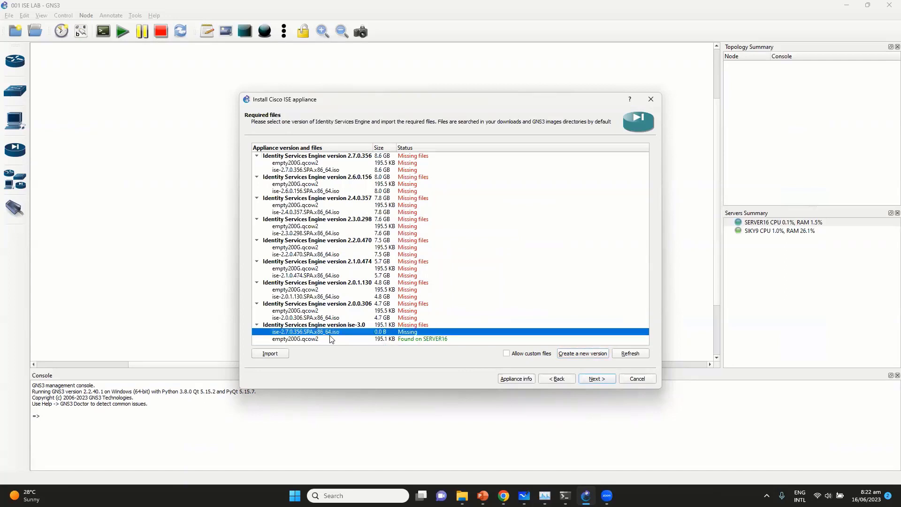
mouse_move(355, 343)
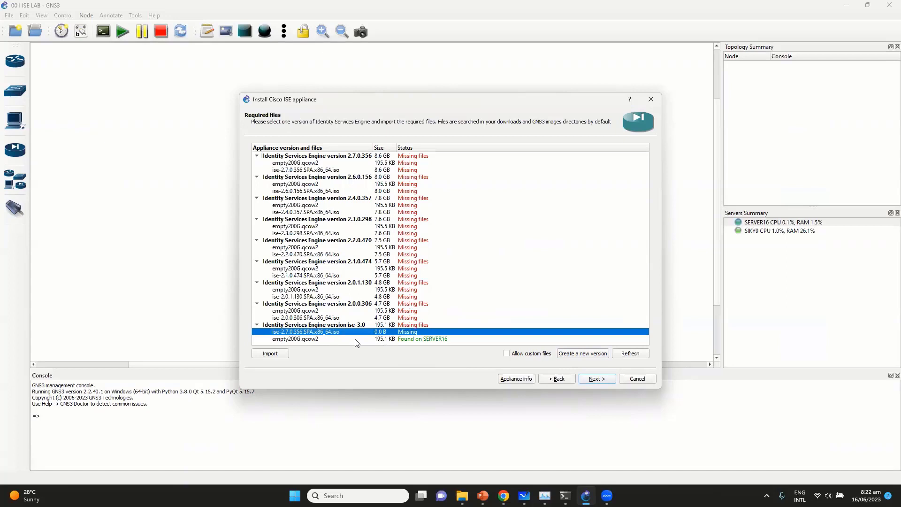
click(315, 325)
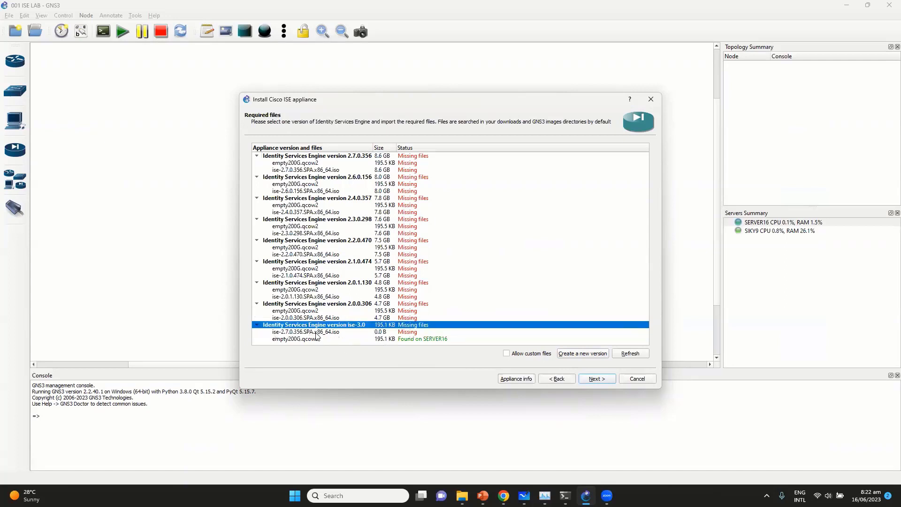
click(305, 332)
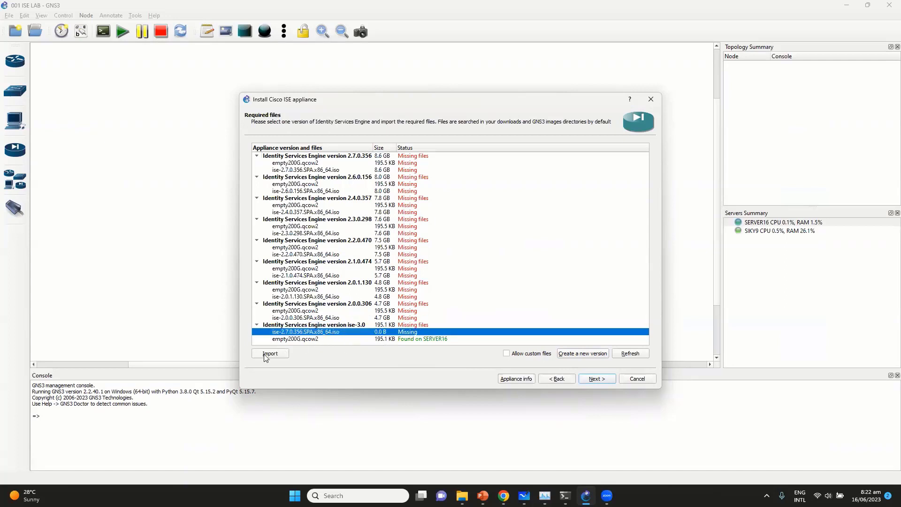
click(269, 353)
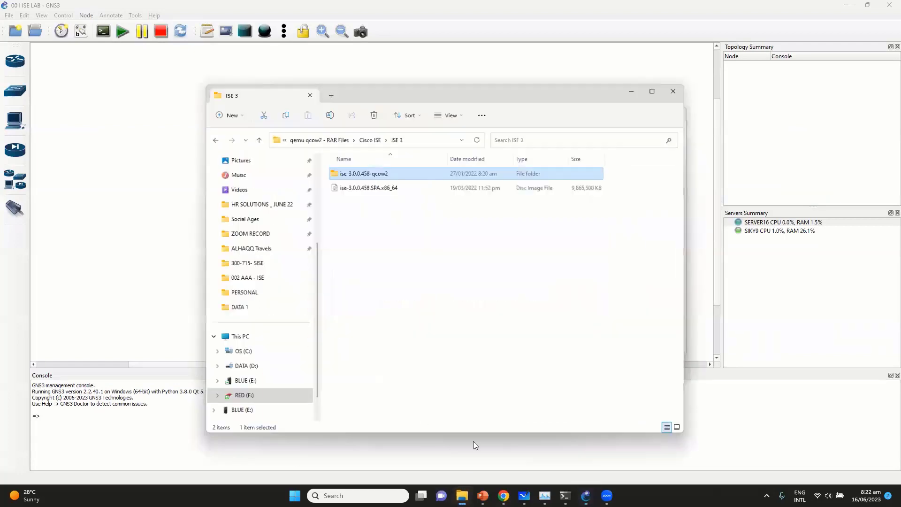
Supply virtioa.qcow2 from the ise-3.0.0.458-qcow2 folder as ise-3.0's missing image.
click(368, 140)
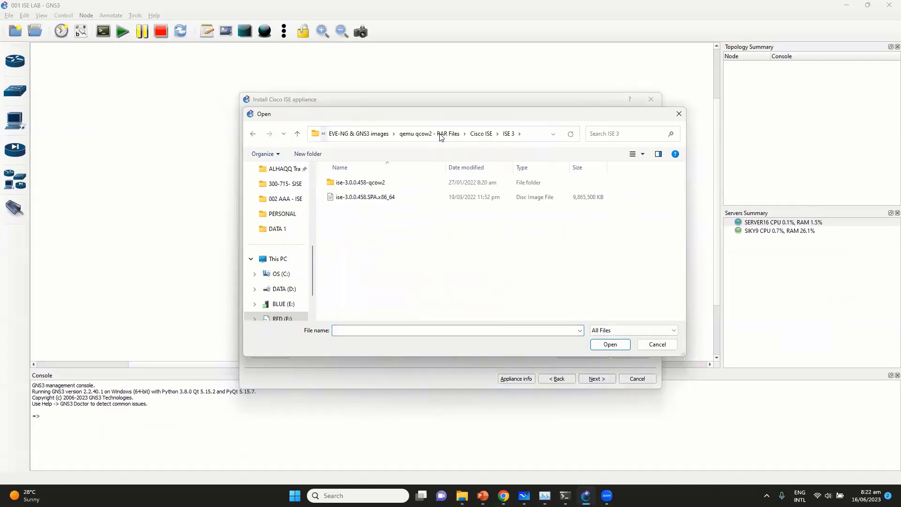
double_click(361, 182)
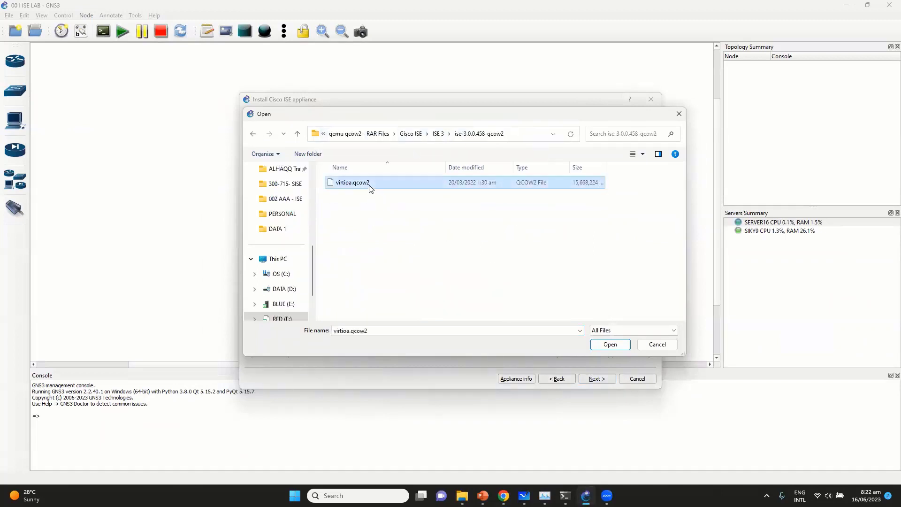
mouse_move(397, 242)
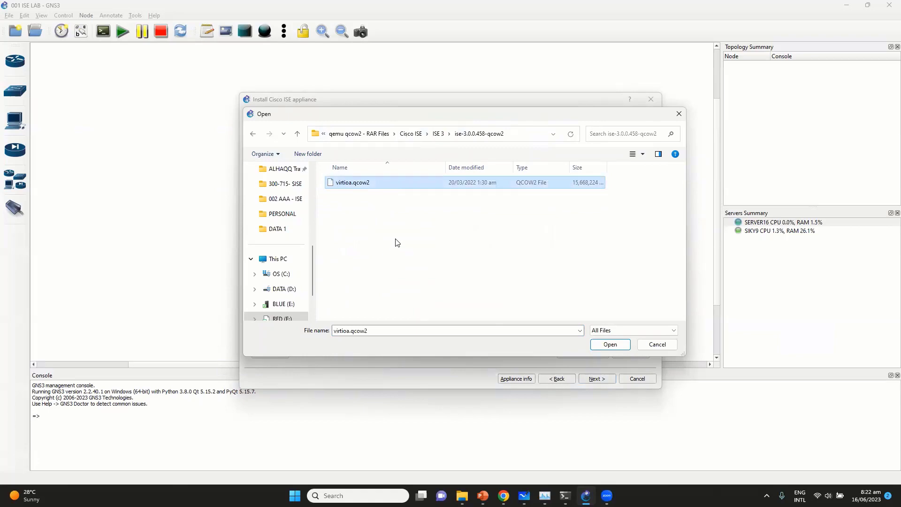
click(610, 345)
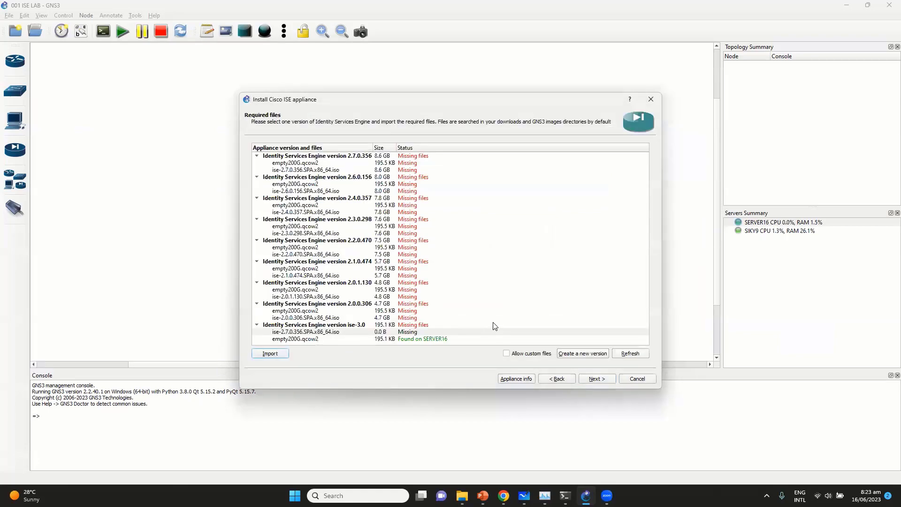
click(269, 353)
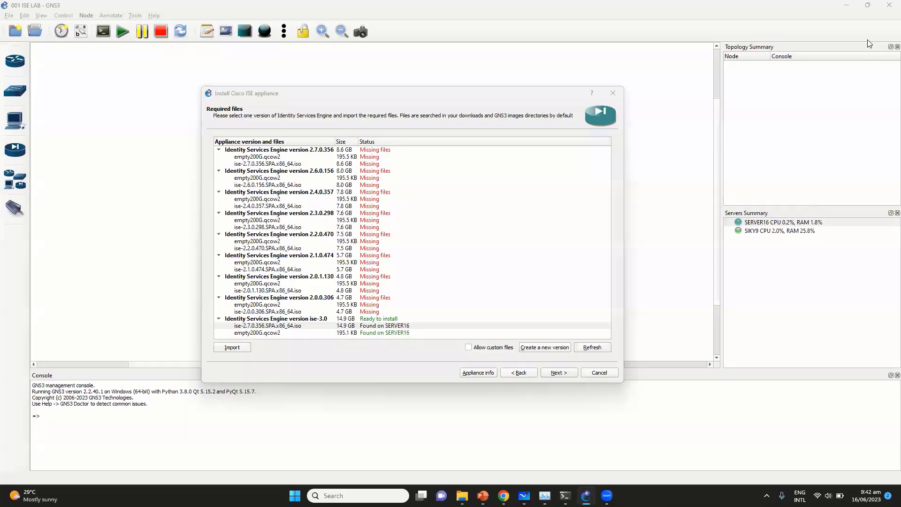
mouse_move(748, 177)
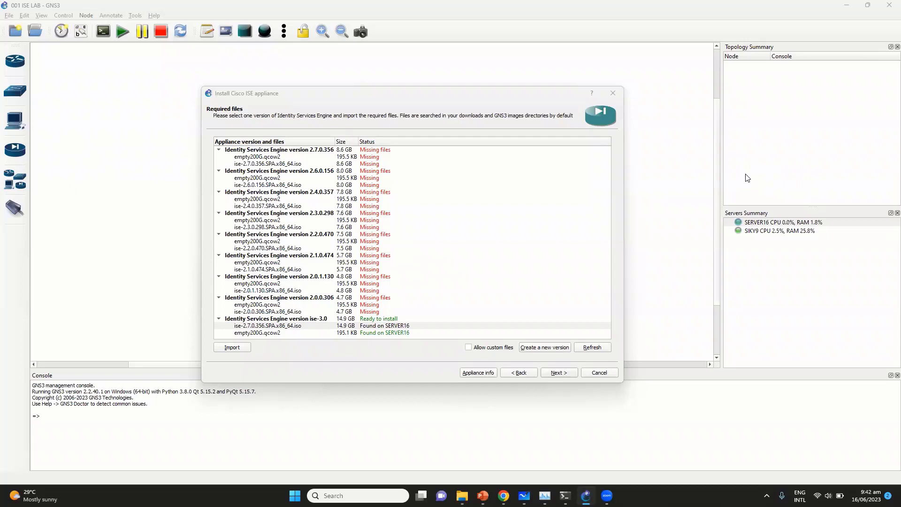
mouse_move(453, 300)
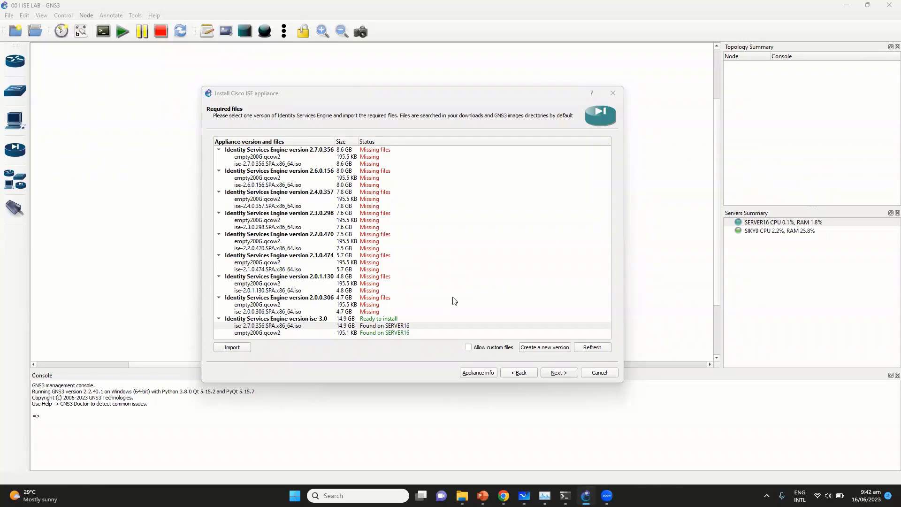
mouse_move(399, 304)
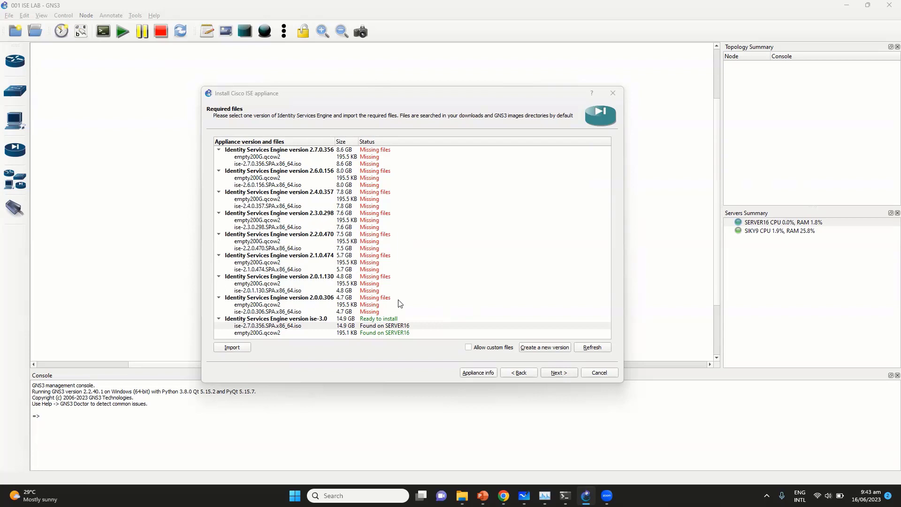
mouse_move(453, 345)
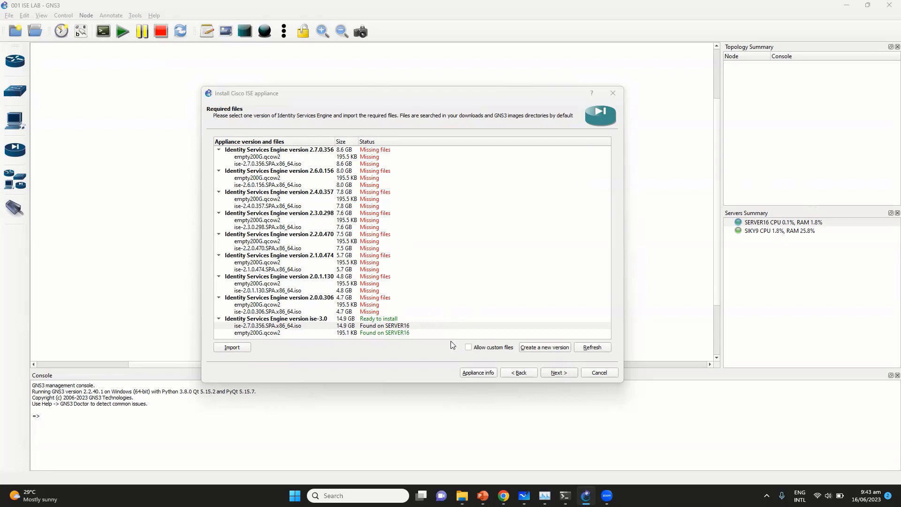
mouse_move(277, 326)
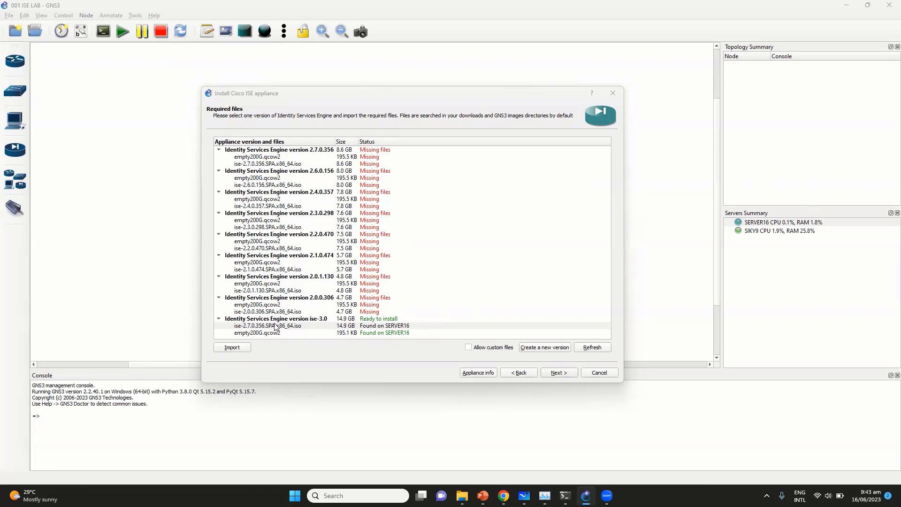
mouse_move(295, 335)
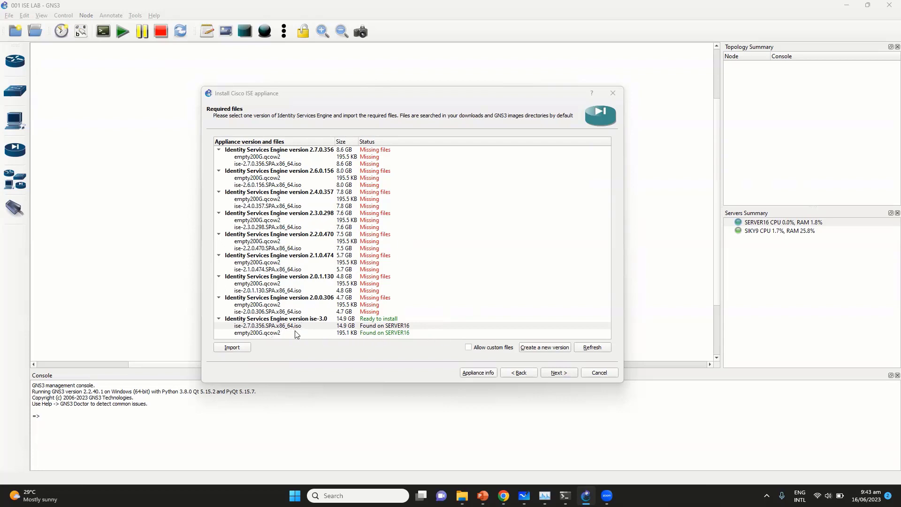
Continue past the ready ise-3.0 version and confirm installing Cisco ISE ise-3.0.
click(558, 372)
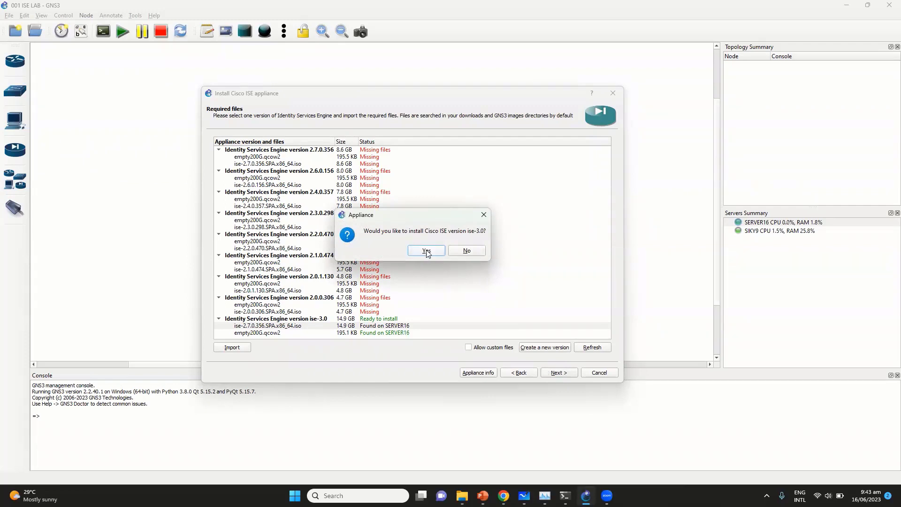
click(425, 250)
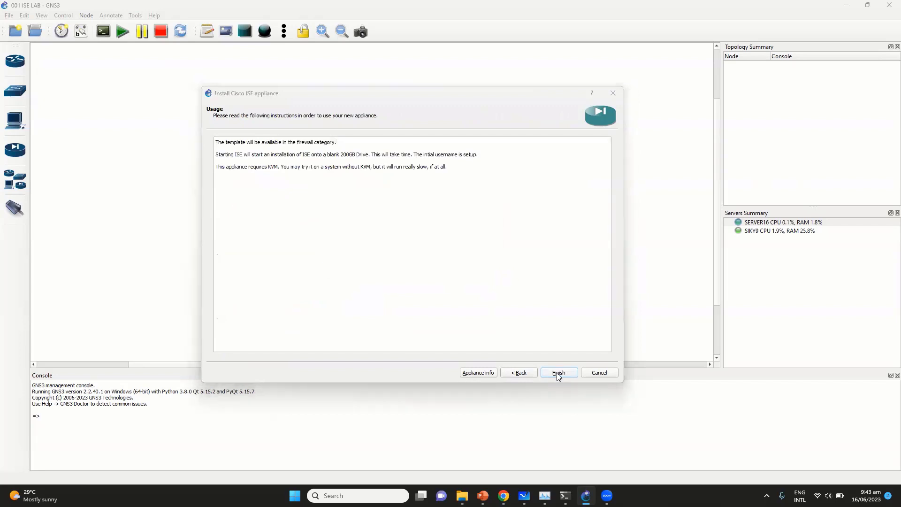
Finish the wizard, acknowledge template creation, and drag Cisco ISE ise-3.0 into the topology.
click(557, 372)
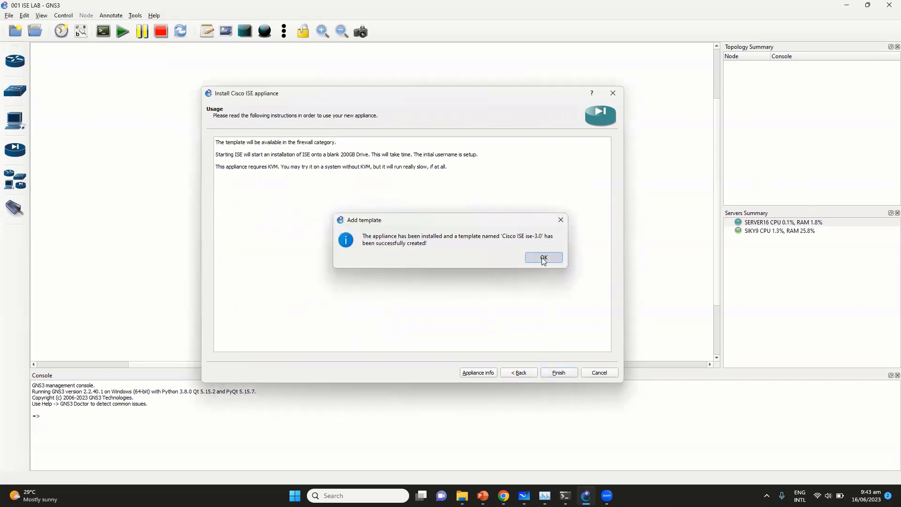
click(543, 257)
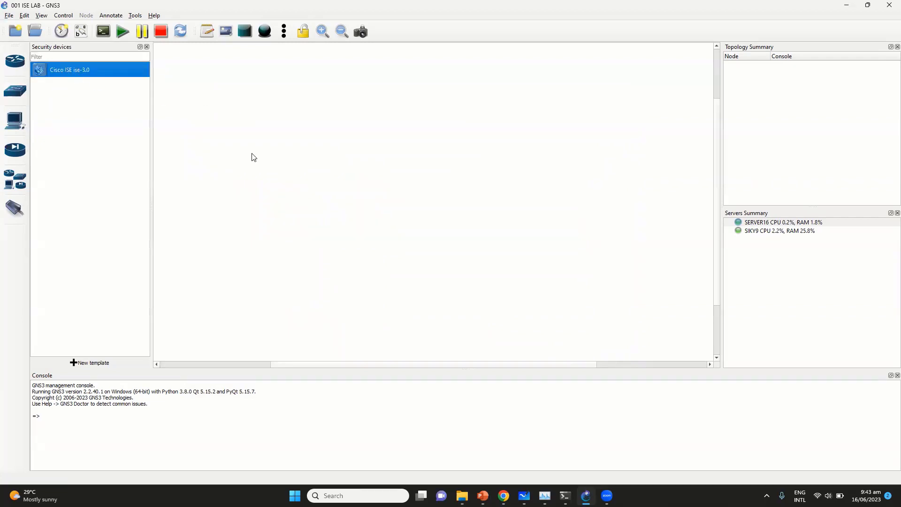
drag(69, 70, 259, 119)
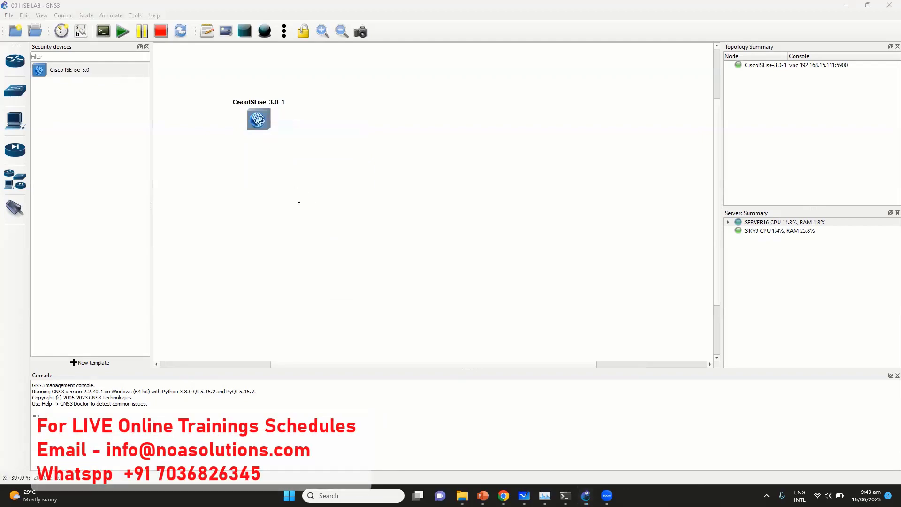
Open the CiscoISEise-3.0-1 node's VNC console to watch it boot.
double_click(258, 119)
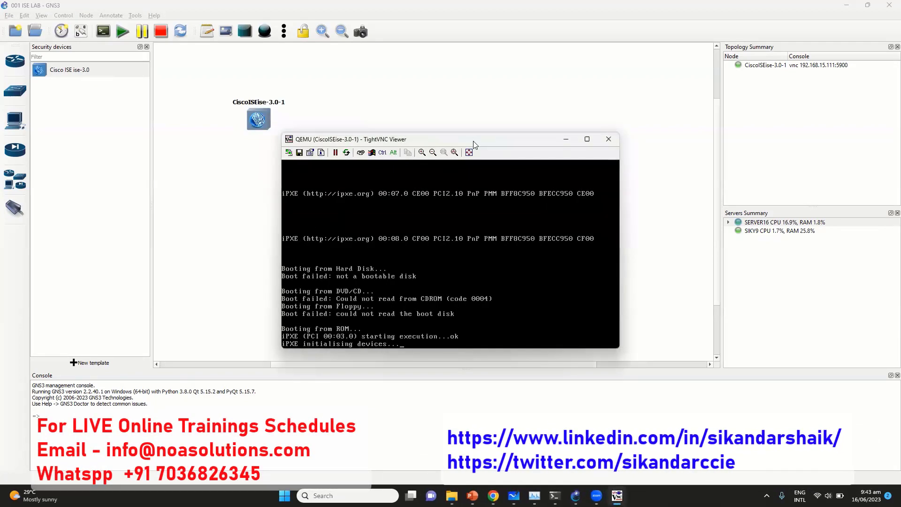